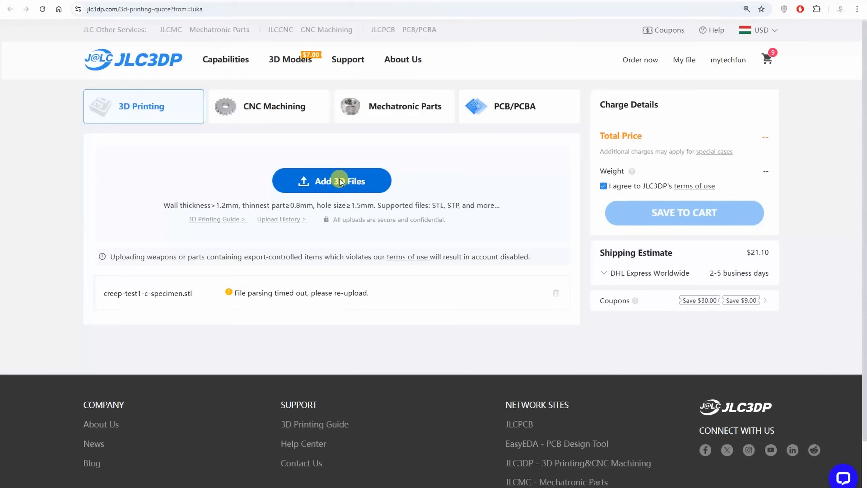
Set tensile-vertical.stl to quantity 2, add the remark 'Printing in horizontal position', and save to cart
{"action": "left_click", "coordinate": [332, 181]}
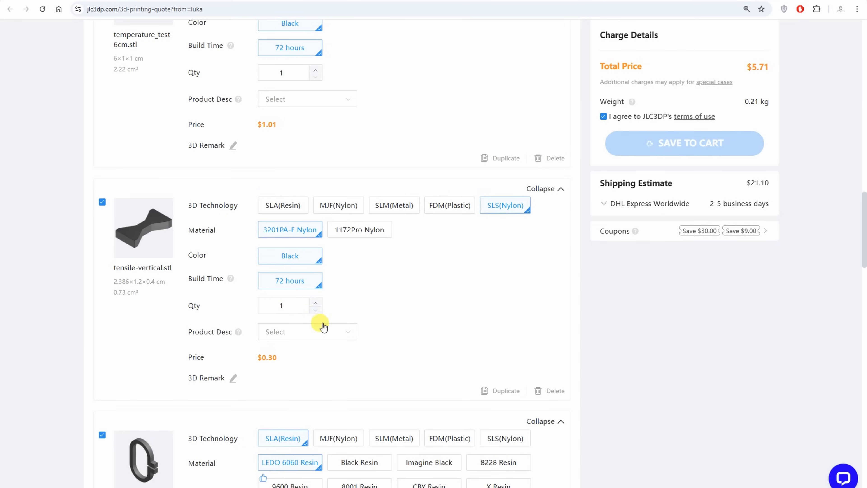
{"action": "left_click", "coordinate": [315, 302]}
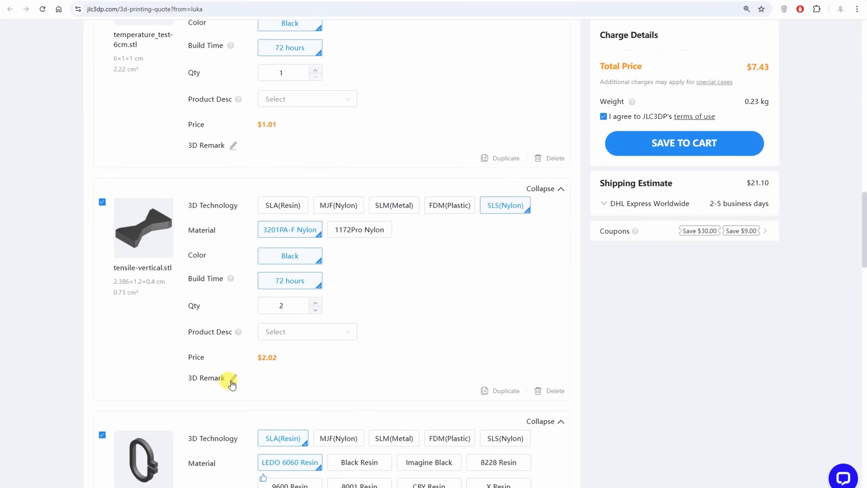
{"action": "type", "text": "Printing in h"}
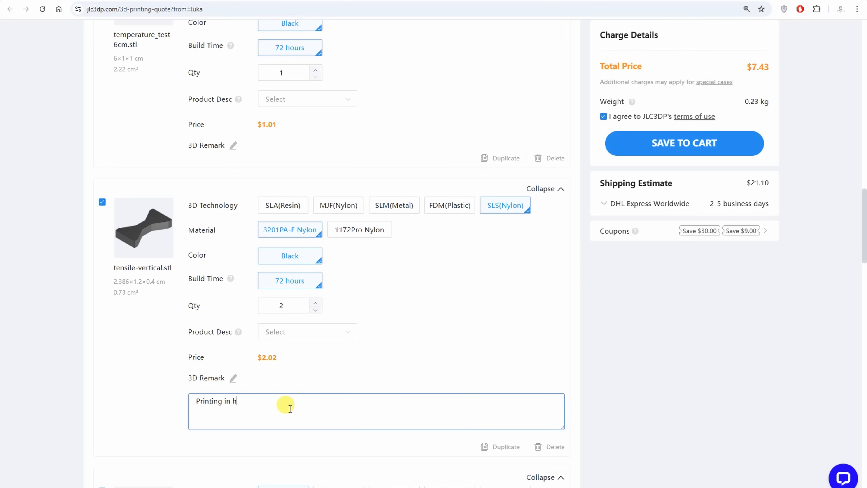
{"action": "type", "text": "orizontal position"}
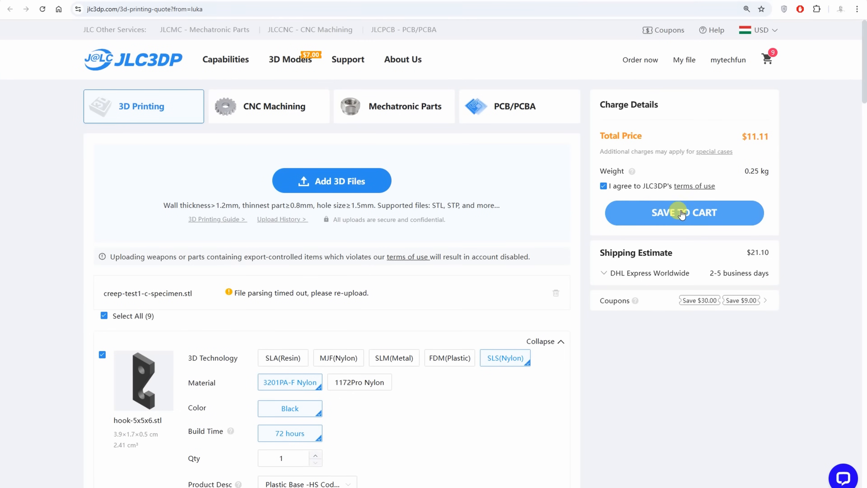
{"action": "mouse_move", "coordinate": [760, 227]}
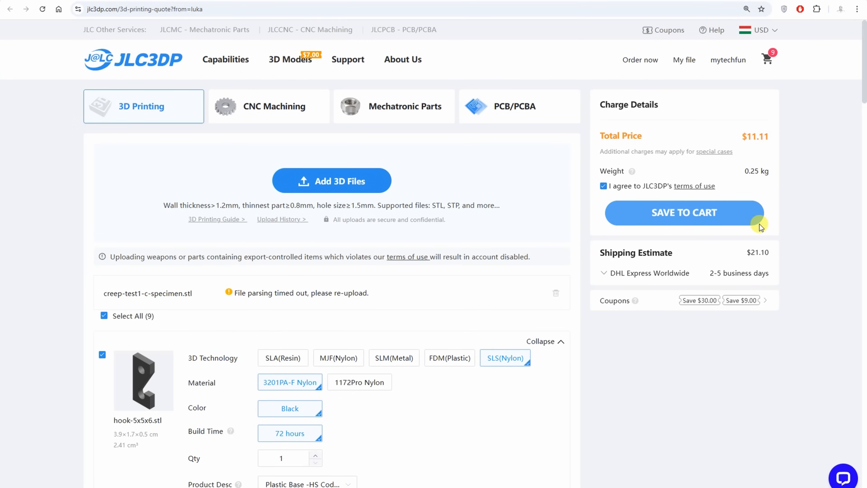
{"action": "left_click", "coordinate": [684, 212]}
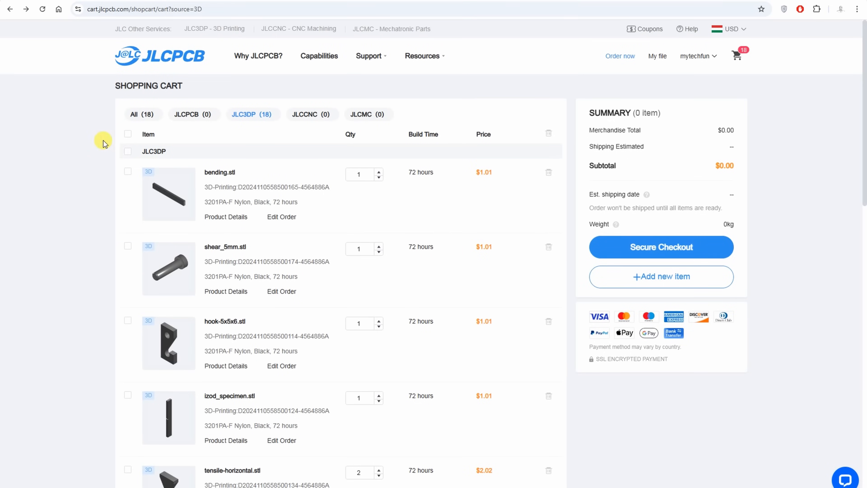
Select all cart items and choose DHL Express Priority (DDP) as the shipping method
{"action": "left_click", "coordinate": [128, 133]}
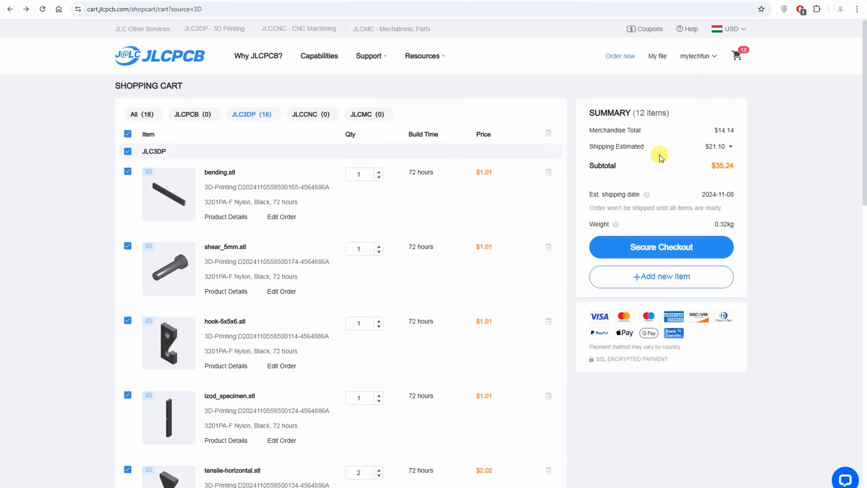
{"action": "left_click", "coordinate": [718, 146]}
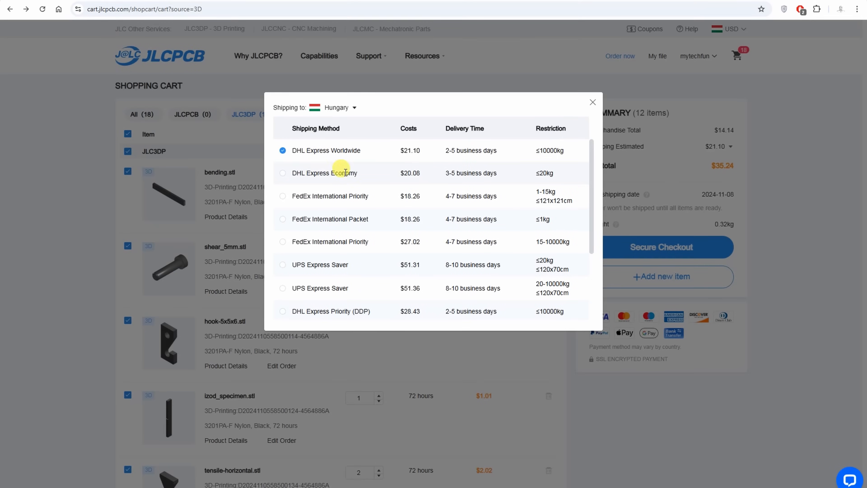
{"action": "mouse_move", "coordinate": [316, 315]}
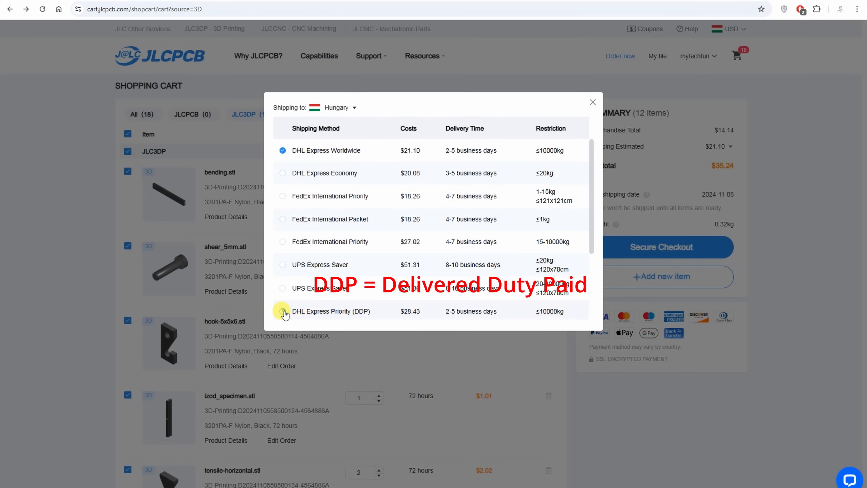
{"action": "left_click", "coordinate": [283, 310]}
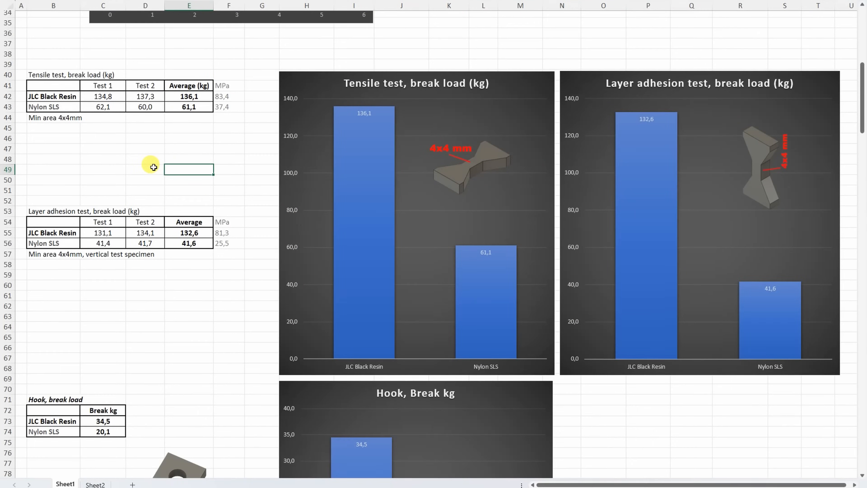
{"action": "mouse_move", "coordinate": [151, 169]}
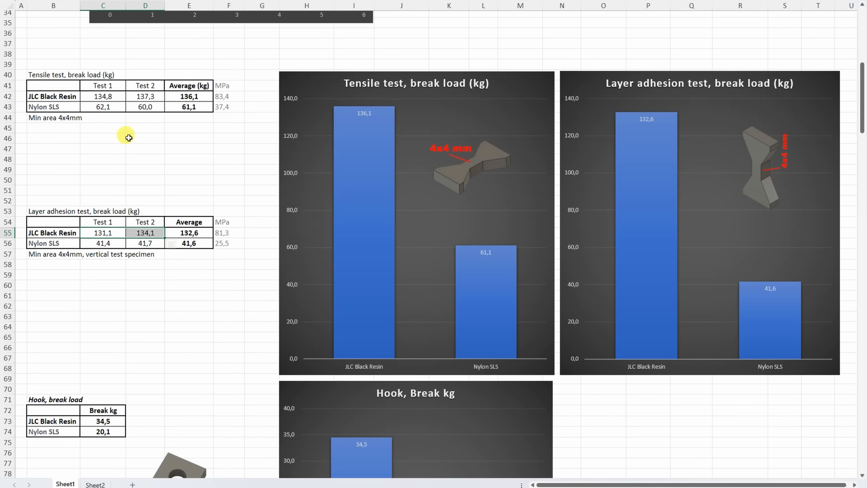
{"action": "mouse_move", "coordinate": [395, 146]}
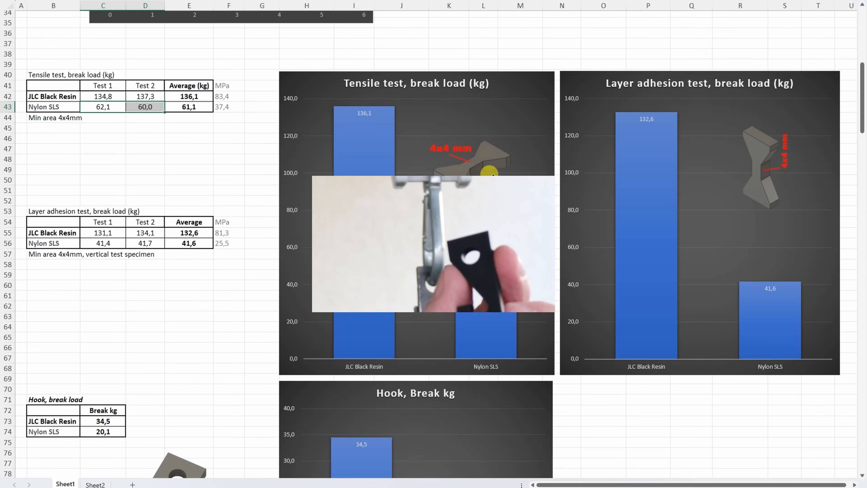
{"action": "scroll", "scroll_direction": "down", "scroll_amount": 3}
{"action": "type", "text": "+70"}
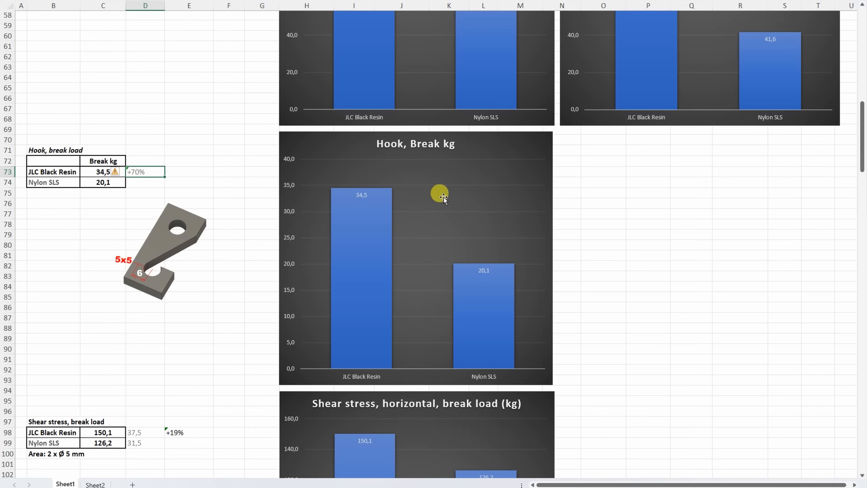
{"action": "mouse_move", "coordinate": [511, 300]}
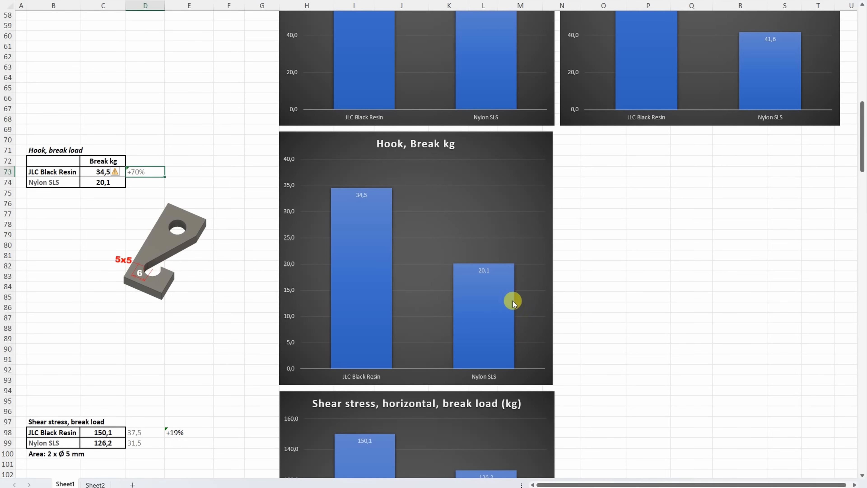
{"action": "scroll", "scroll_direction": "down", "scroll_amount": 3}
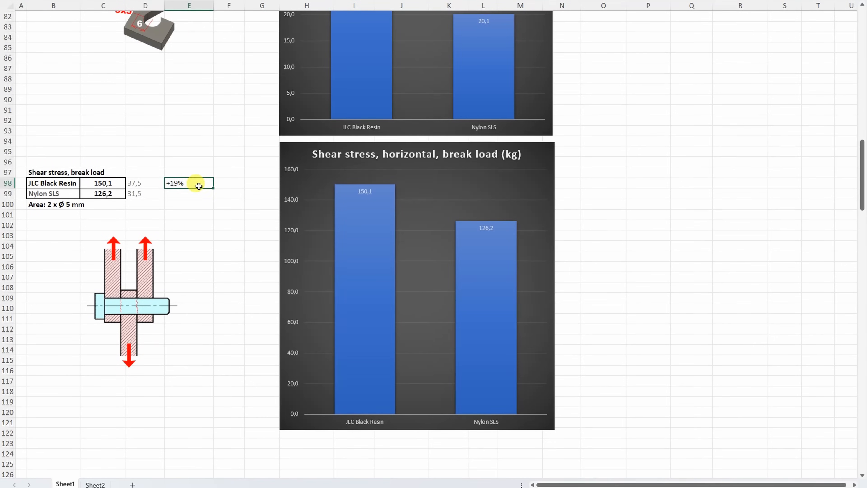
{"action": "mouse_move", "coordinate": [372, 171]}
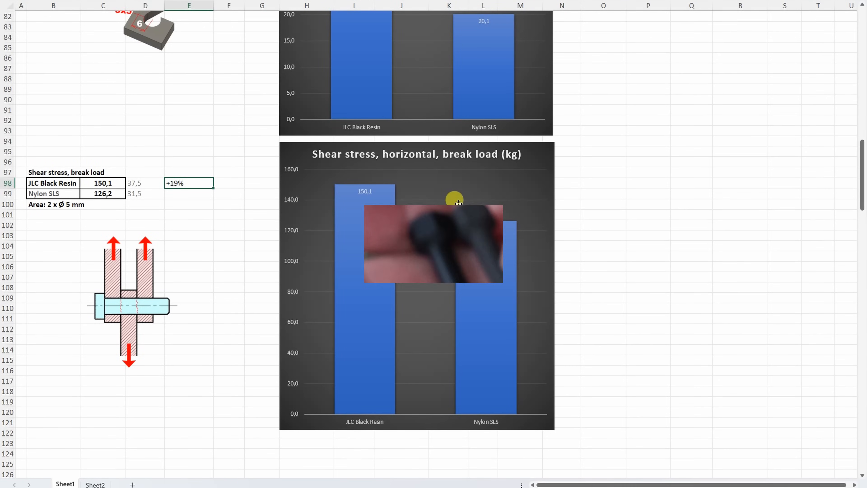
{"action": "scroll", "scroll_direction": "down", "scroll_amount": 3}
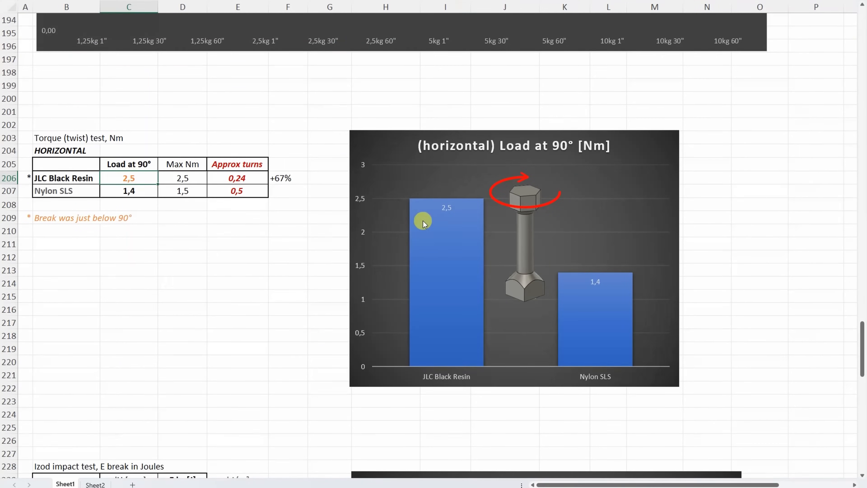
{"action": "mouse_move", "coordinate": [620, 283]}
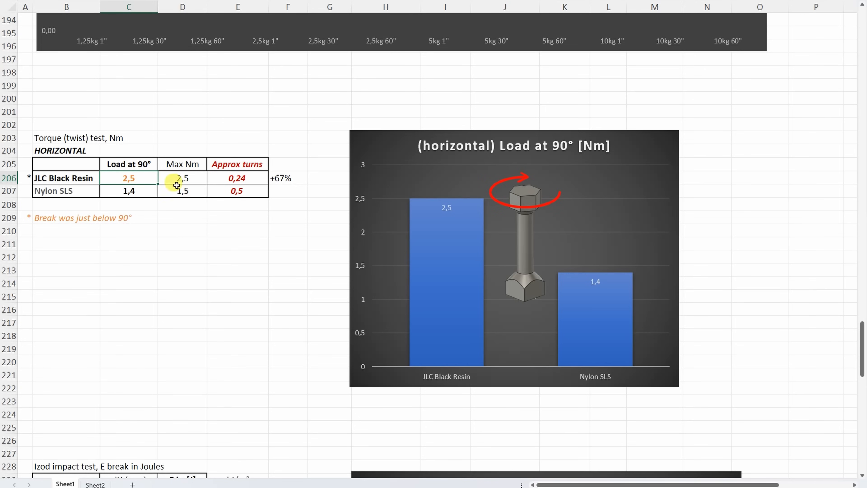
{"action": "mouse_move", "coordinate": [303, 212]}
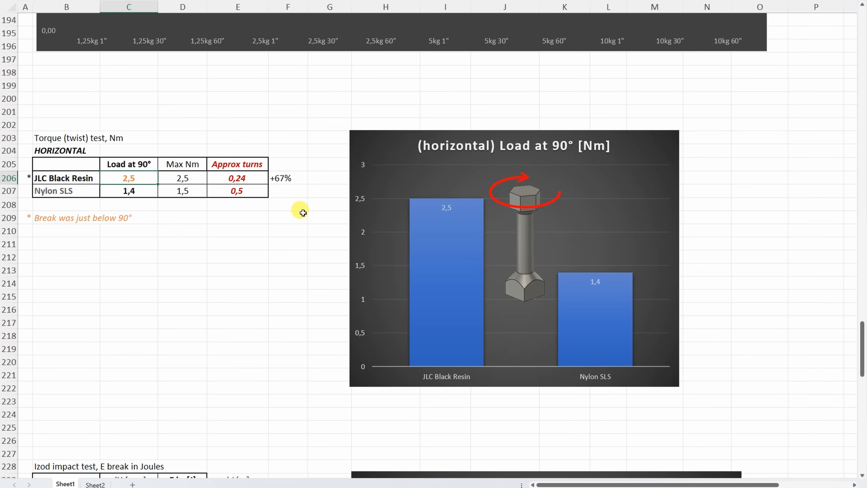
{"action": "mouse_move", "coordinate": [313, 229]}
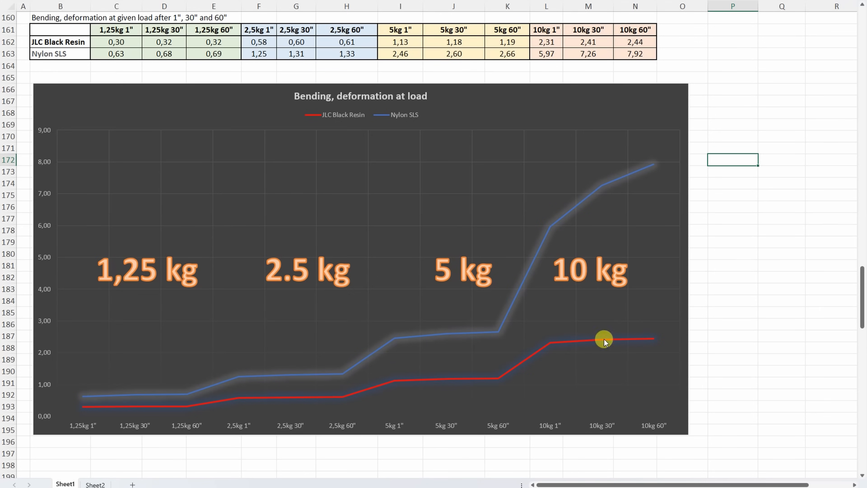
{"action": "mouse_move", "coordinate": [550, 229]}
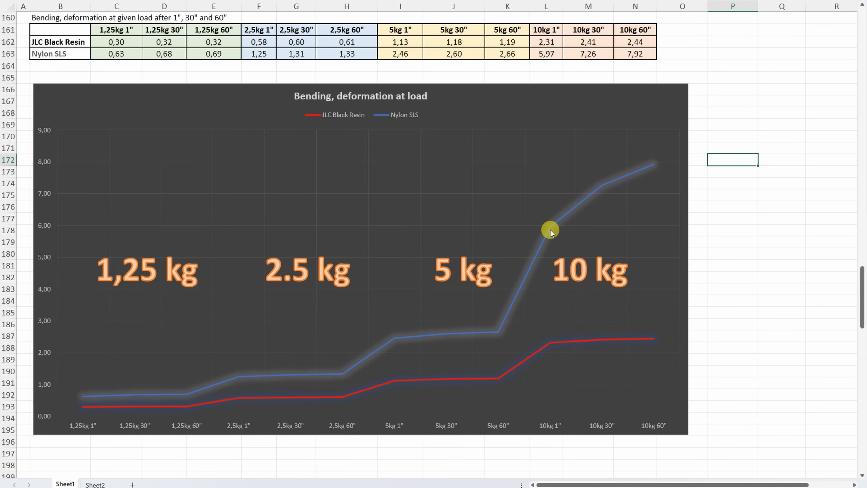
{"action": "mouse_move", "coordinate": [644, 145]}
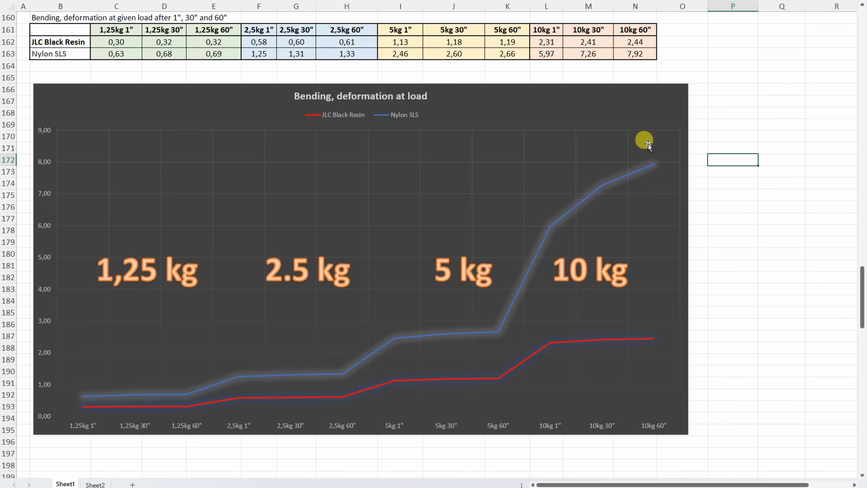
{"action": "mouse_move", "coordinate": [557, 220]}
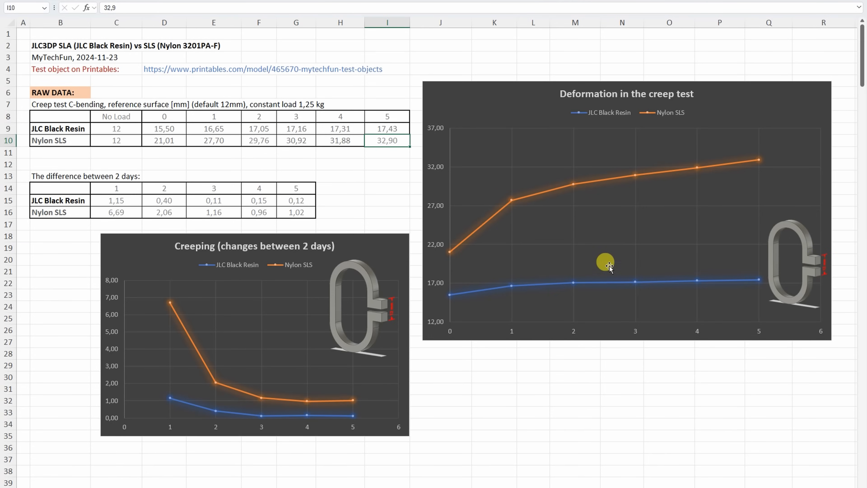
{"action": "mouse_move", "coordinate": [604, 284]}
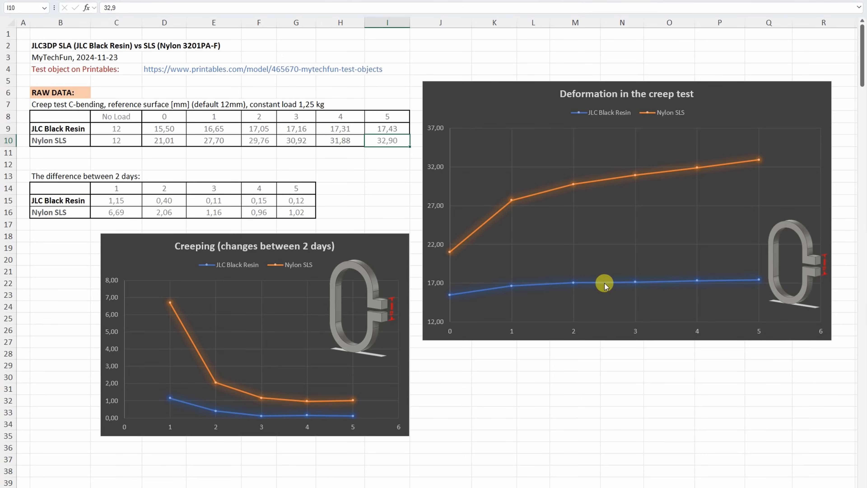
{"action": "mouse_move", "coordinate": [306, 366]}
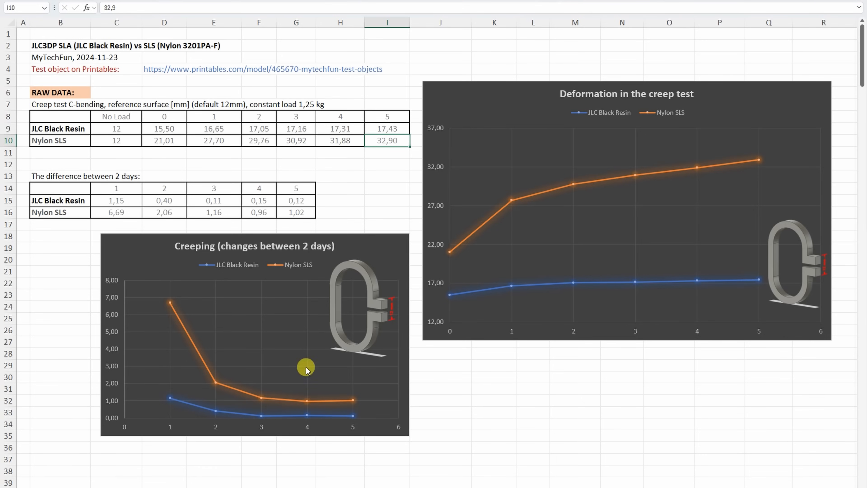
{"action": "mouse_move", "coordinate": [220, 369]}
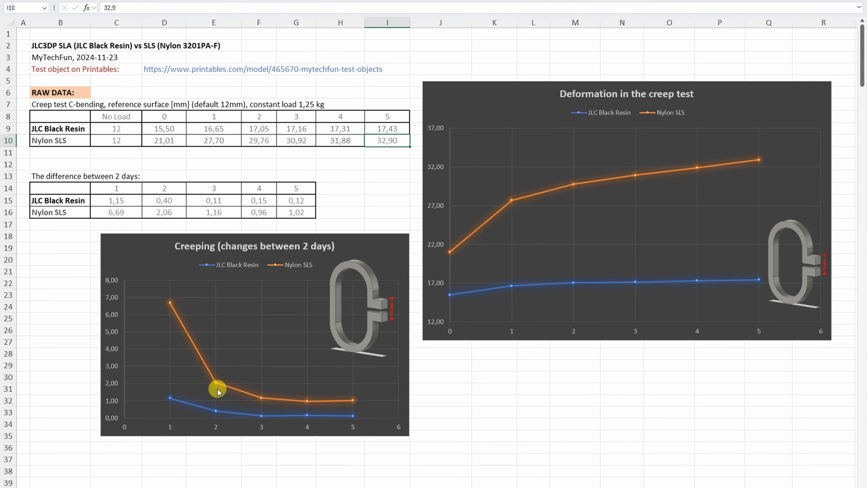
{"action": "mouse_move", "coordinate": [357, 395]}
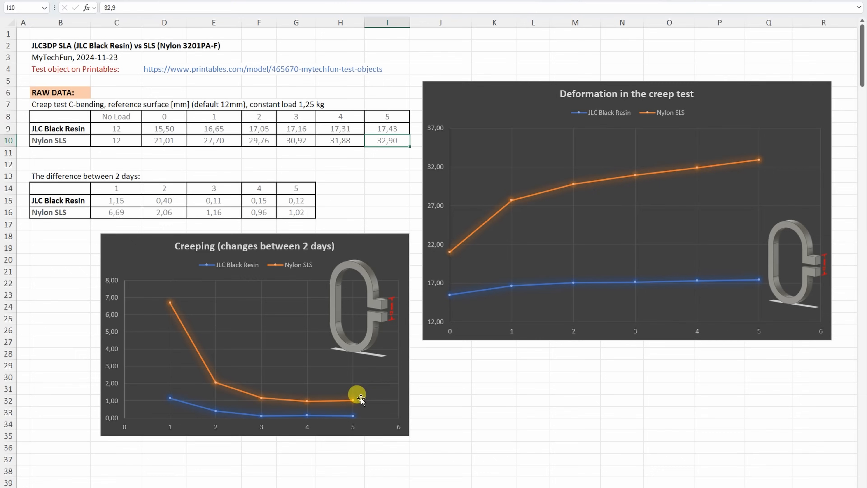
{"action": "mouse_move", "coordinate": [221, 413]}
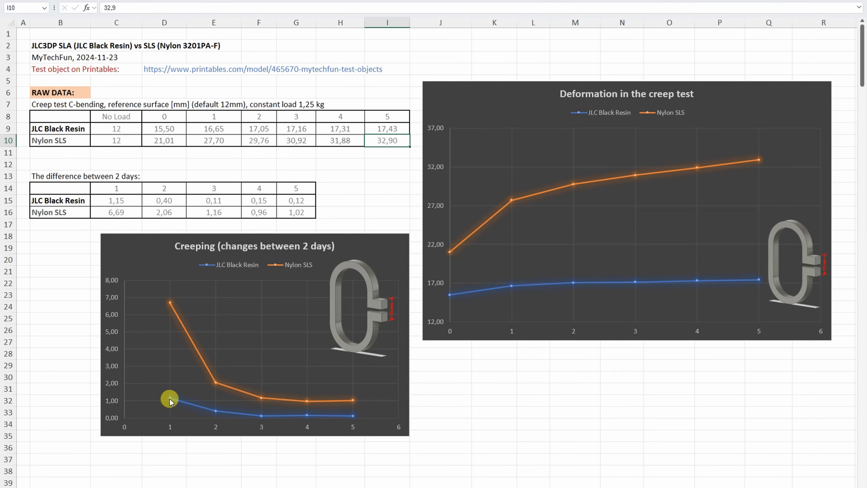
{"action": "mouse_move", "coordinate": [261, 425]}
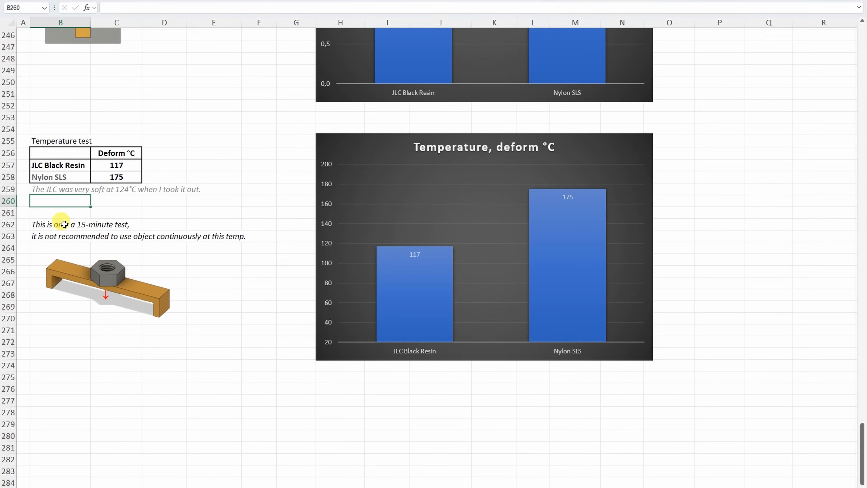
{"action": "left_click", "coordinate": [61, 224]}
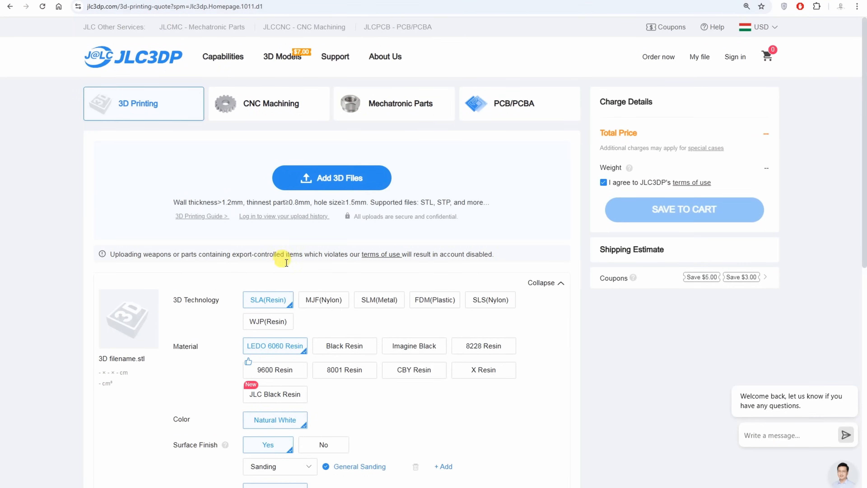
Switch the quote's 3D technology to SLM(Metal) with 316L stainless steel
{"action": "left_click", "coordinate": [378, 299]}
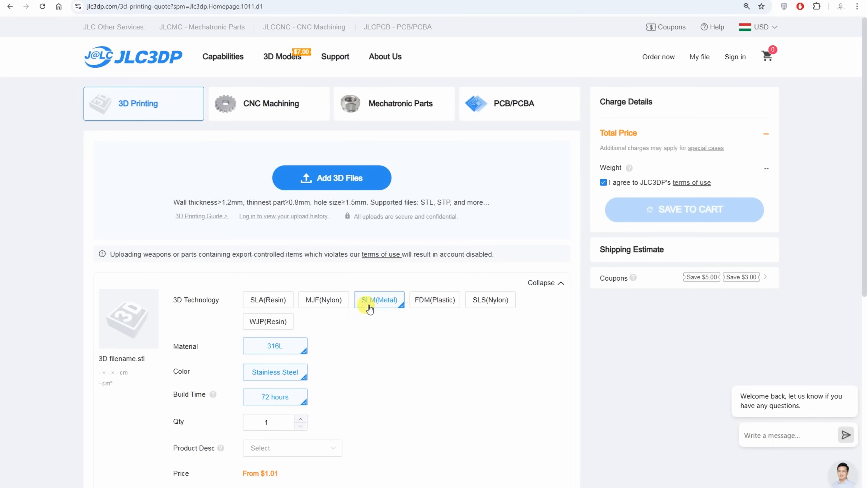